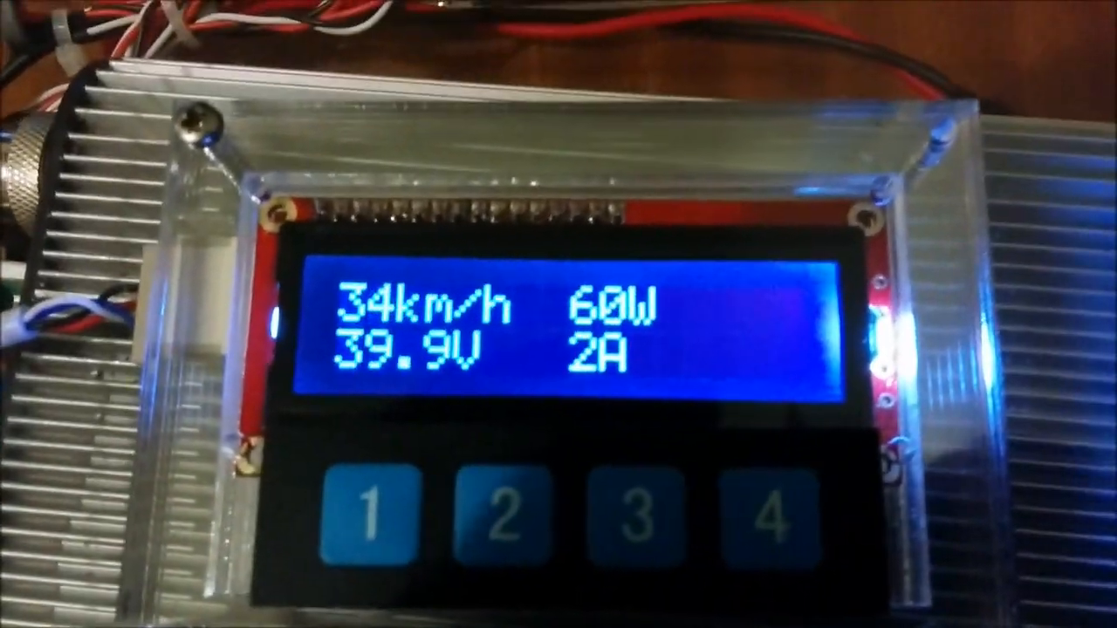
{"action": "left_click", "coordinate": [768, 520]}
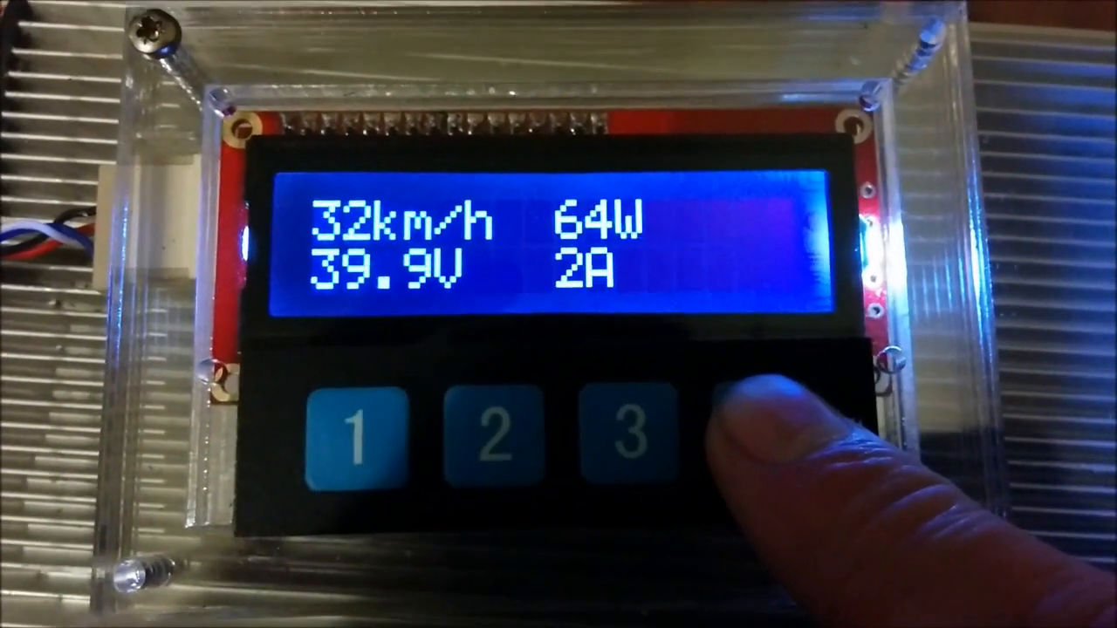
{"action": "left_click", "coordinate": [768, 453]}
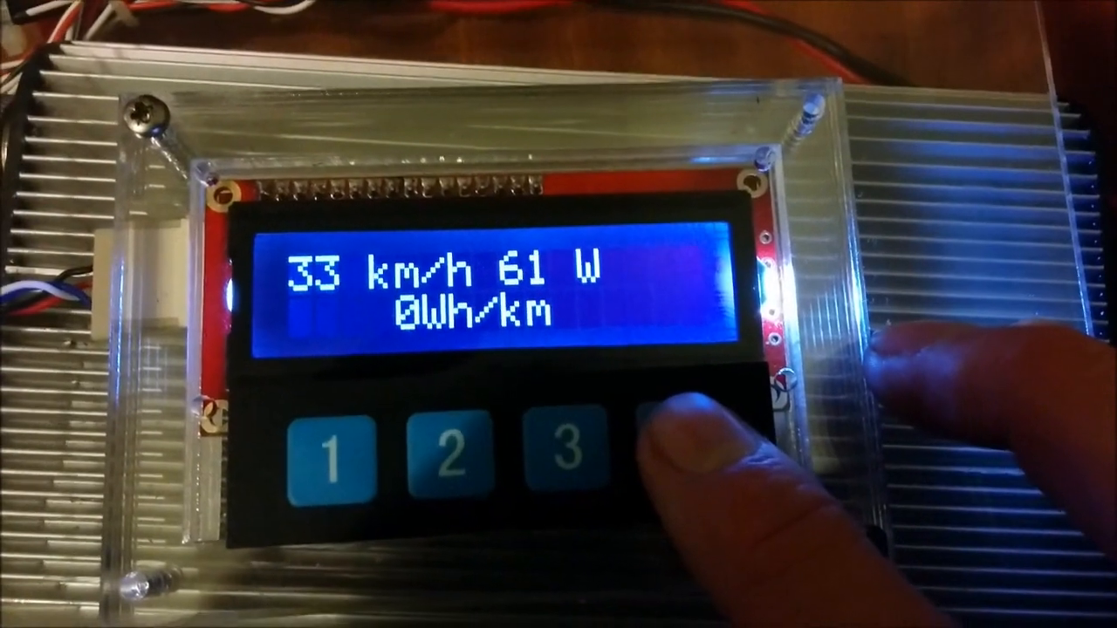
{"action": "left_click", "coordinate": [681, 445]}
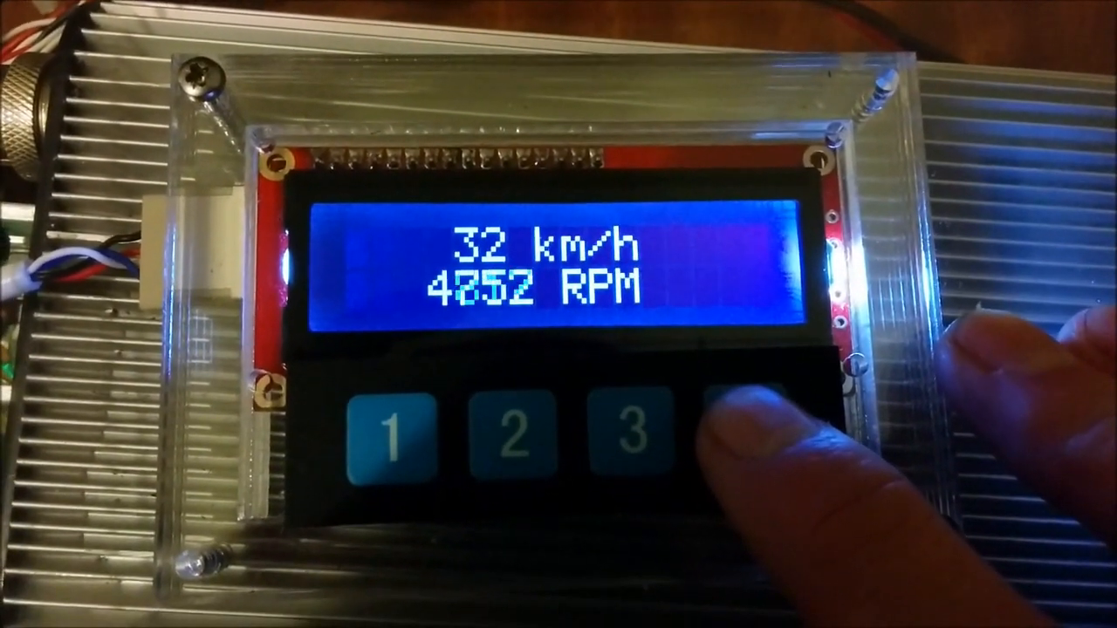
{"action": "left_click", "coordinate": [754, 428]}
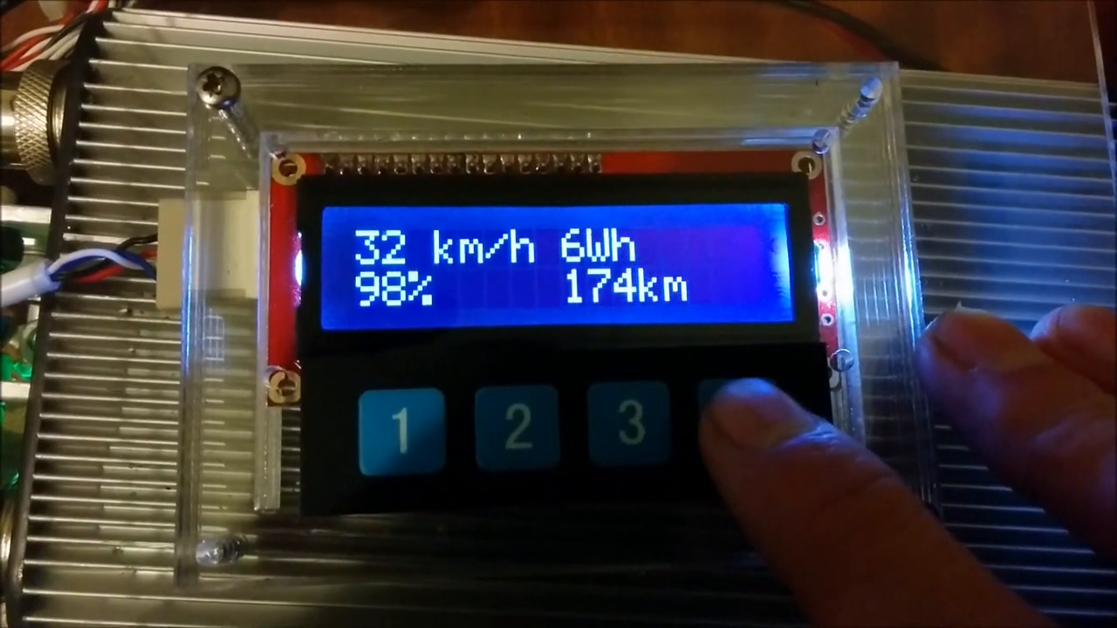
{"action": "left_click", "coordinate": [716, 419]}
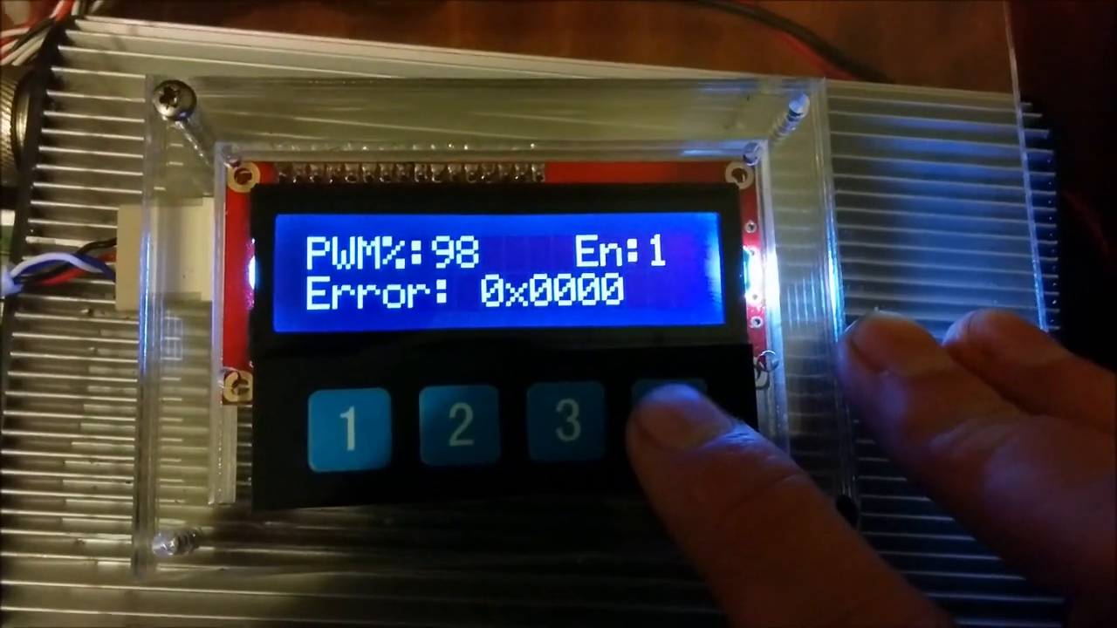
{"action": "left_click", "coordinate": [672, 410]}
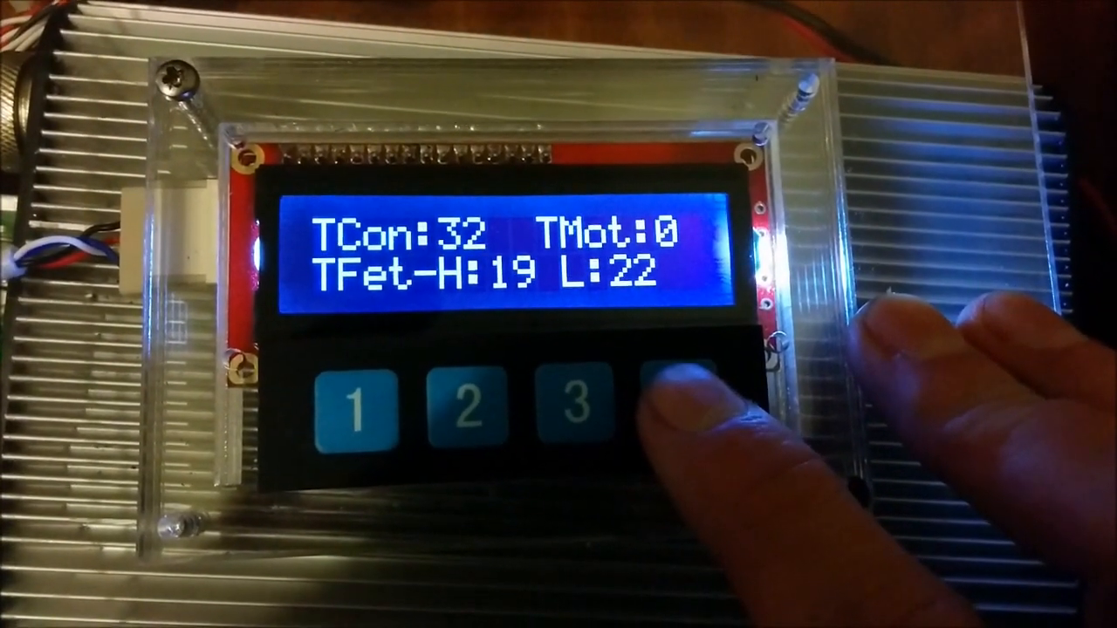
{"action": "left_click", "coordinate": [677, 402]}
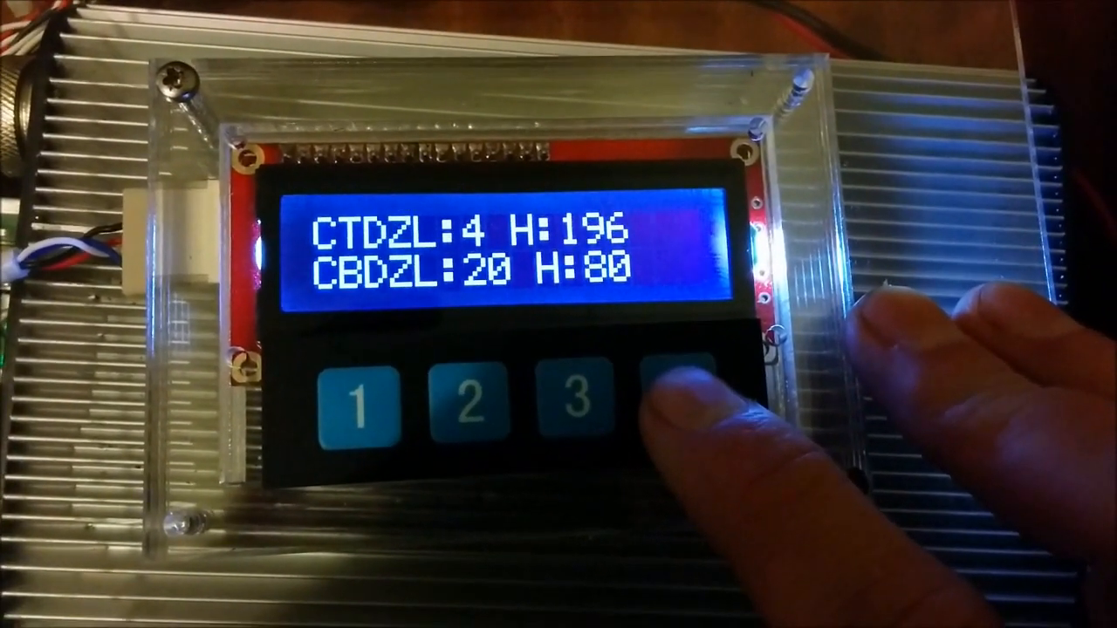
{"action": "left_click", "coordinate": [689, 393]}
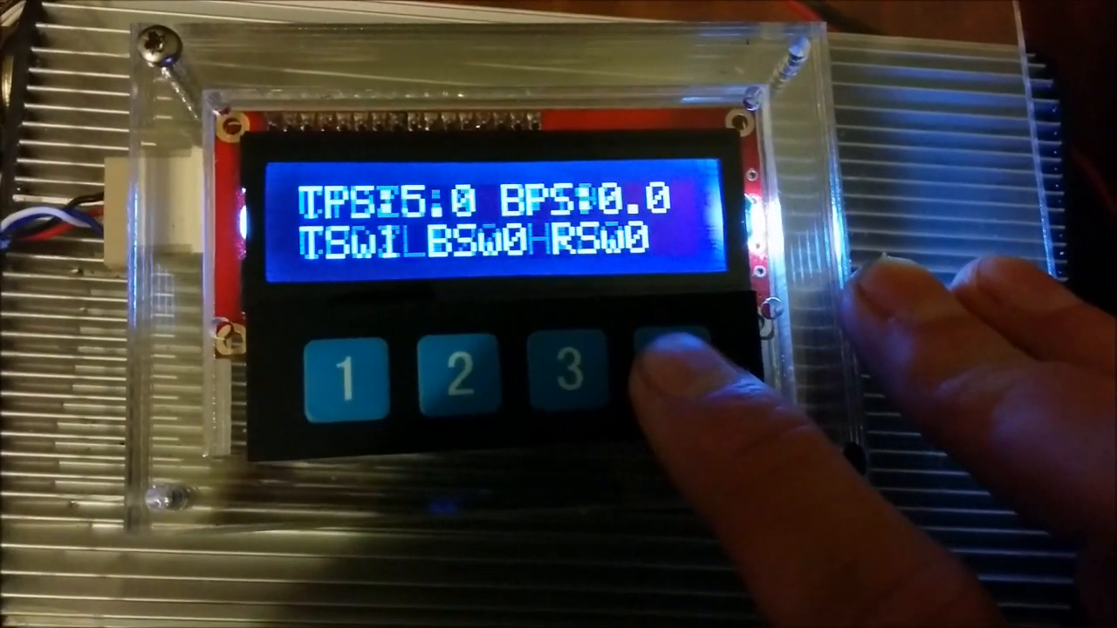
{"action": "left_click", "coordinate": [677, 384]}
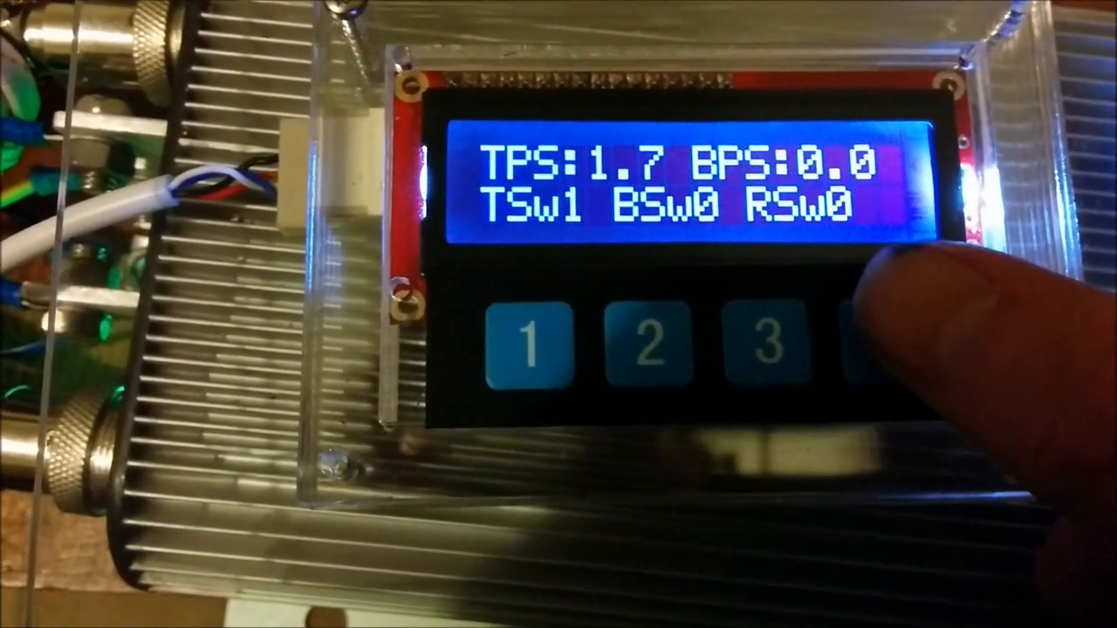
{"action": "left_click", "coordinate": [855, 349]}
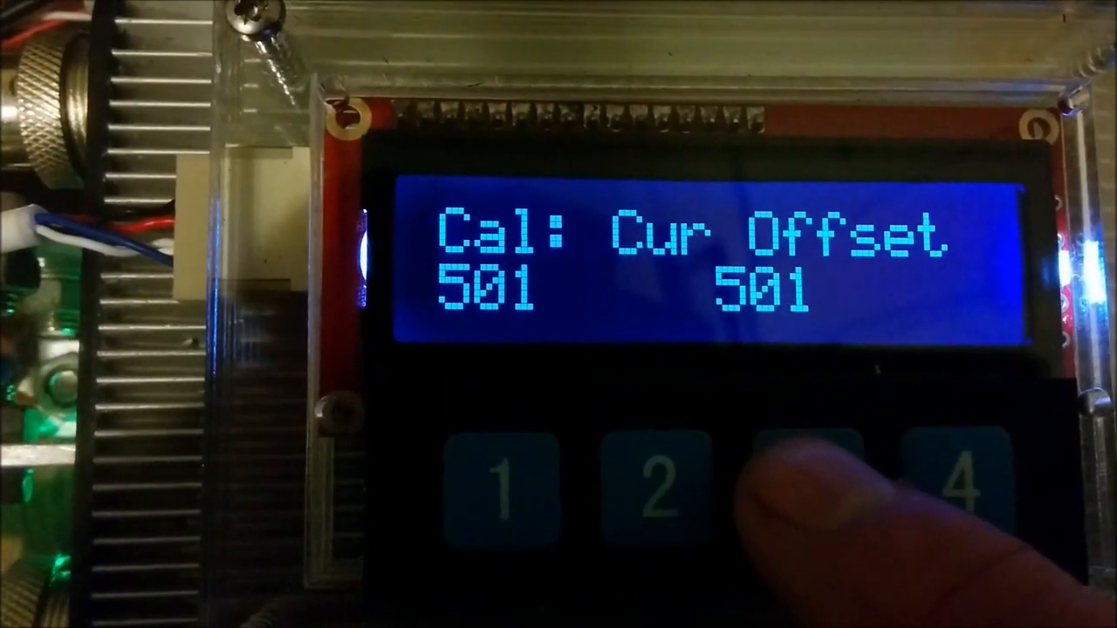
{"action": "left_click", "coordinate": [803, 480]}
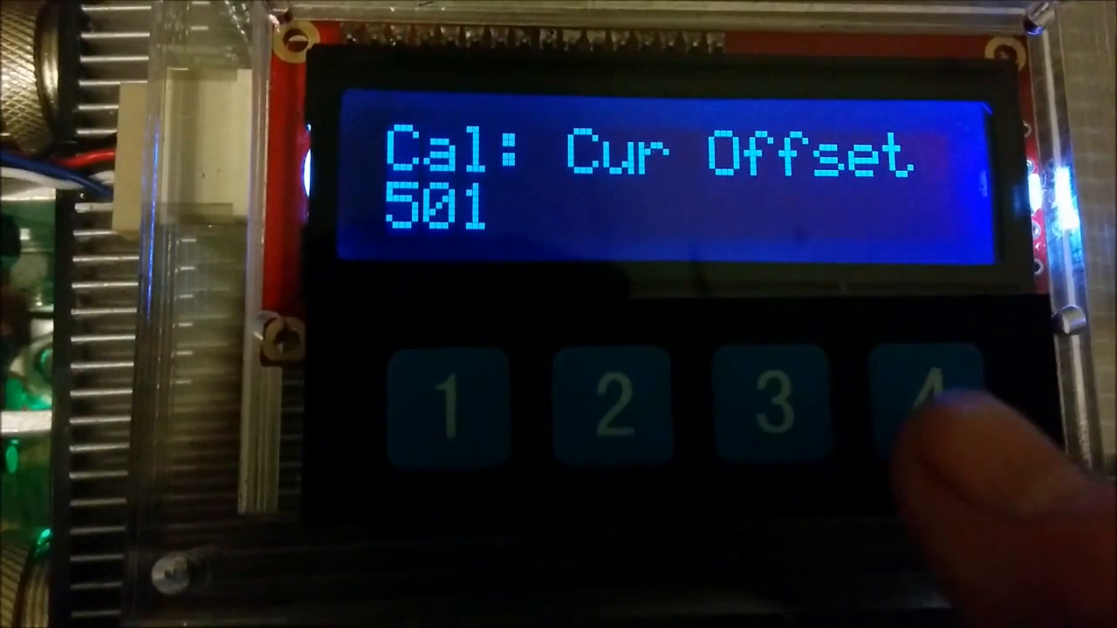
{"action": "left_click", "coordinate": [917, 410]}
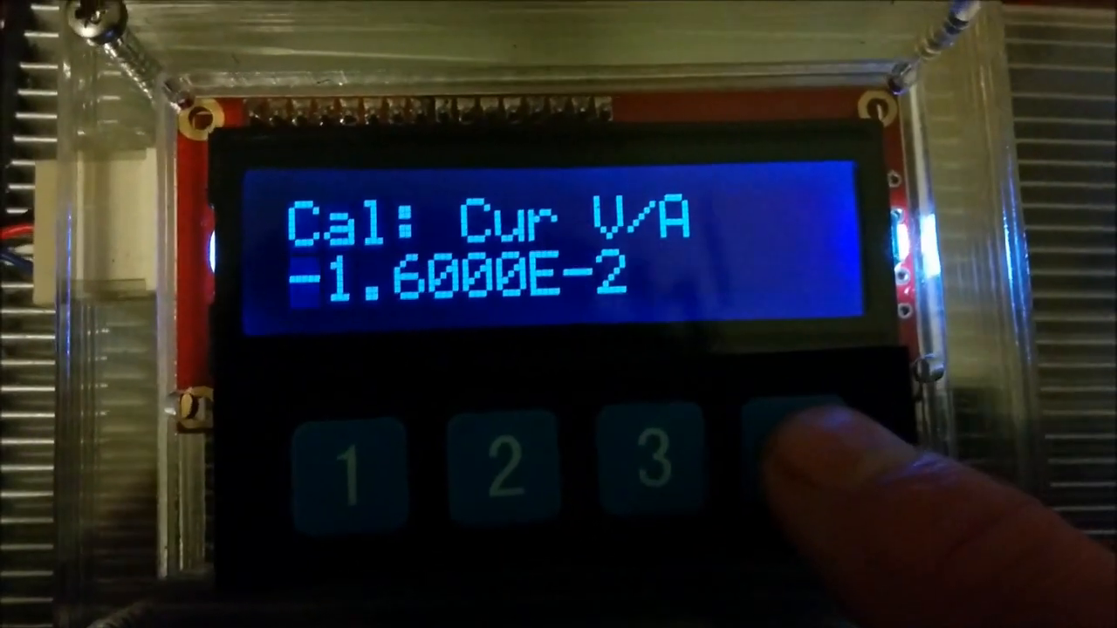
{"action": "left_click", "coordinate": [789, 445]}
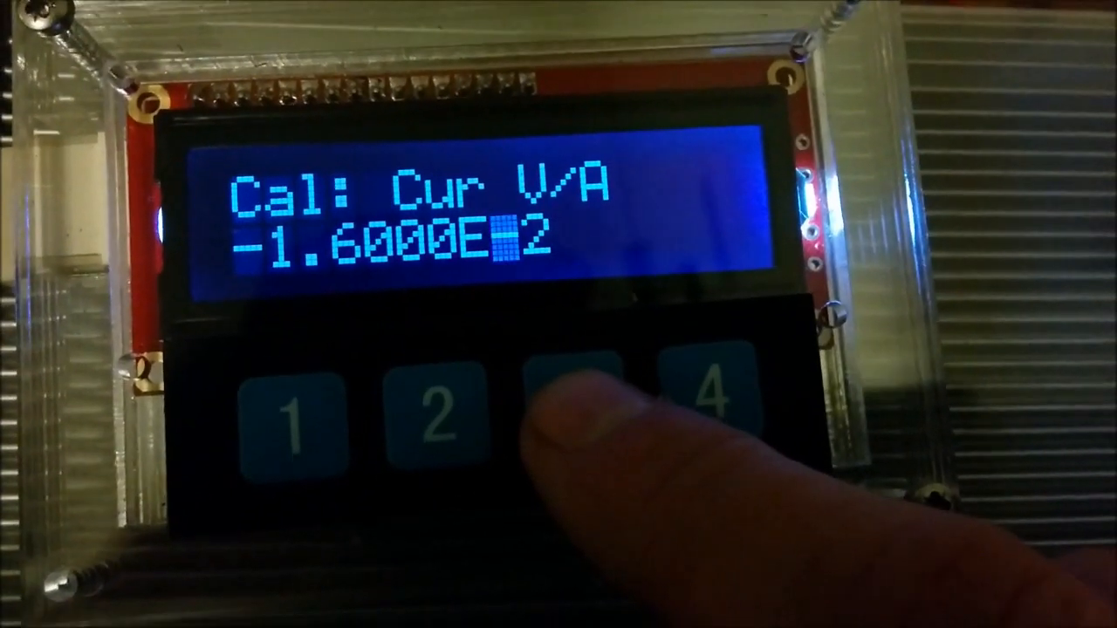
{"action": "left_click", "coordinate": [567, 410]}
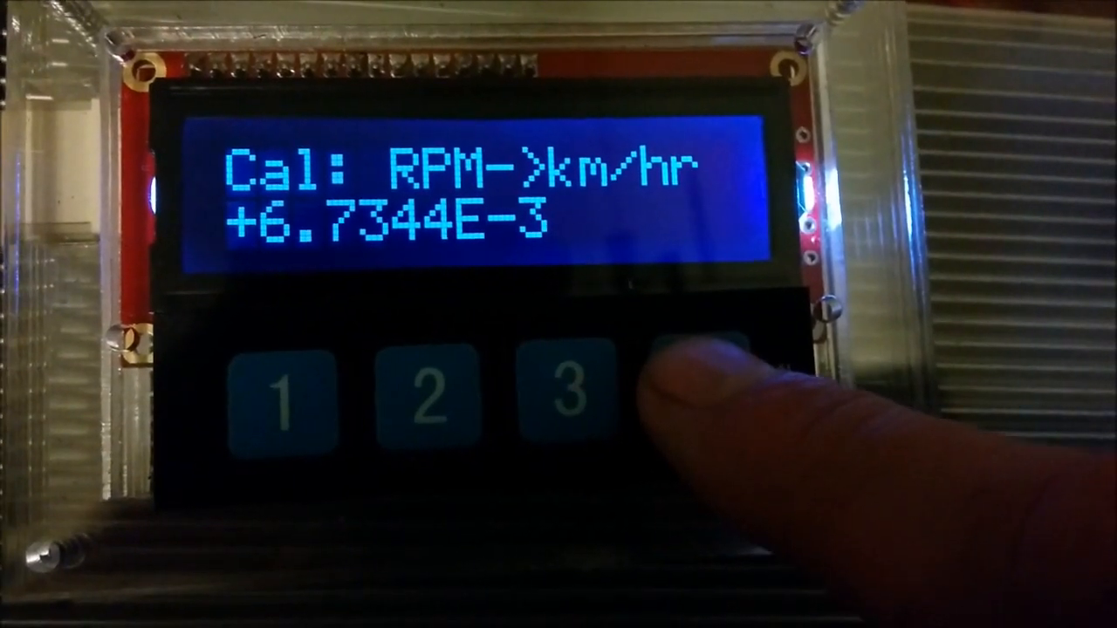
{"action": "left_click", "coordinate": [698, 384]}
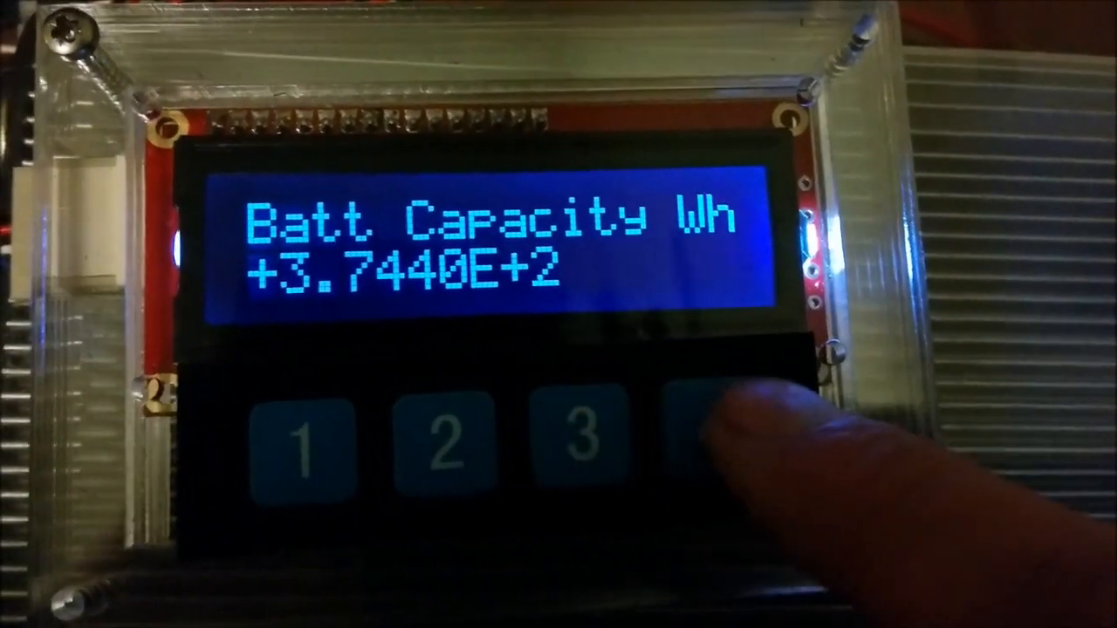
{"action": "left_click", "coordinate": [698, 427]}
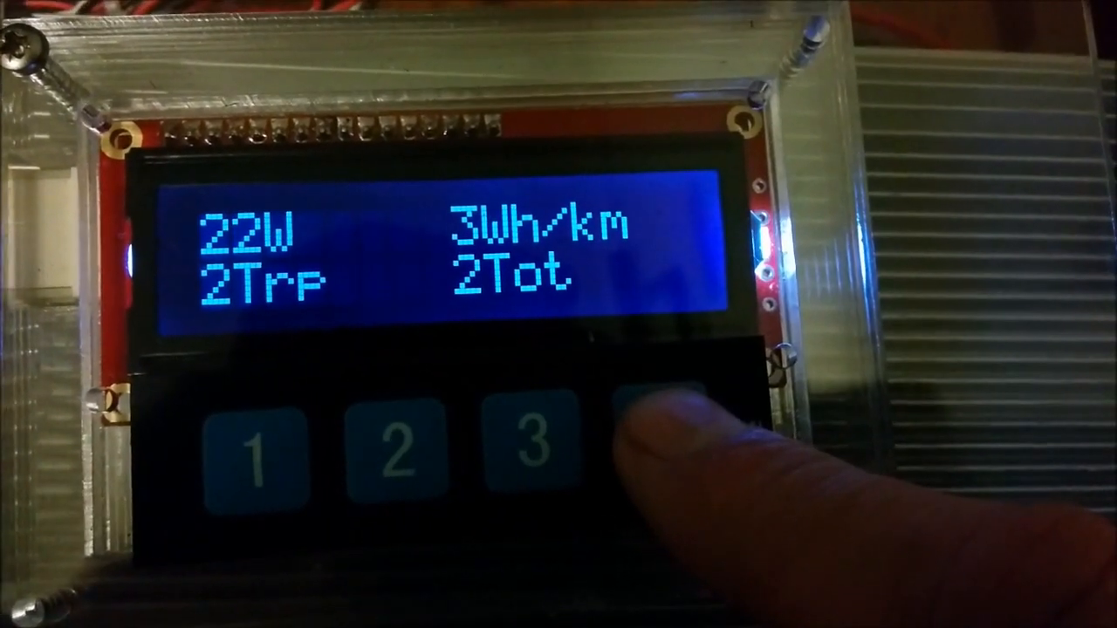
{"action": "left_click", "coordinate": [663, 410]}
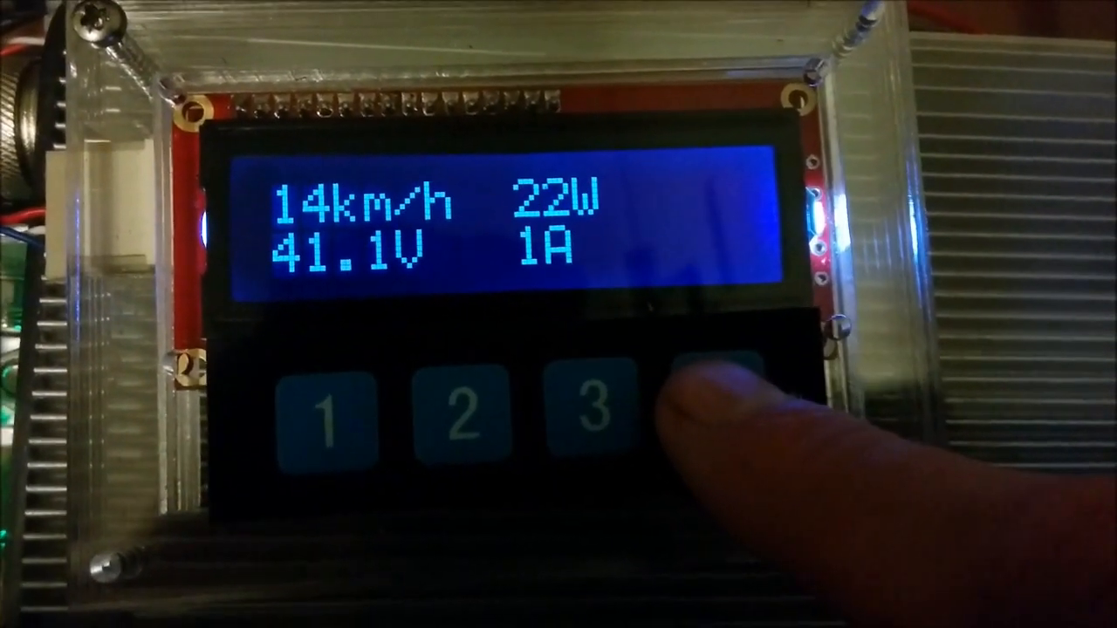
{"action": "left_click", "coordinate": [716, 410]}
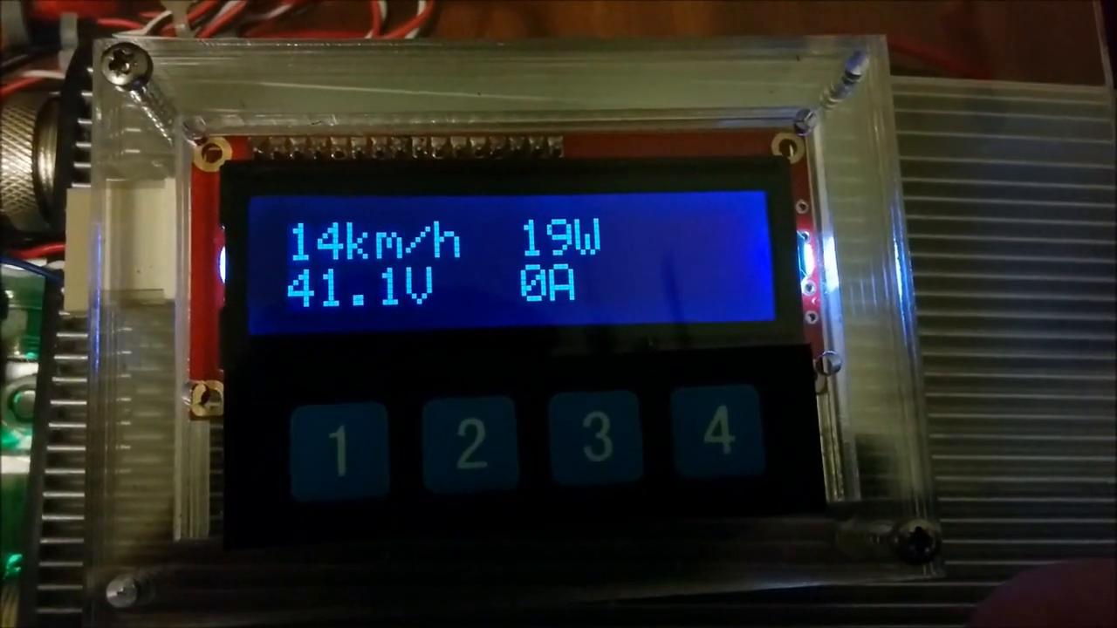